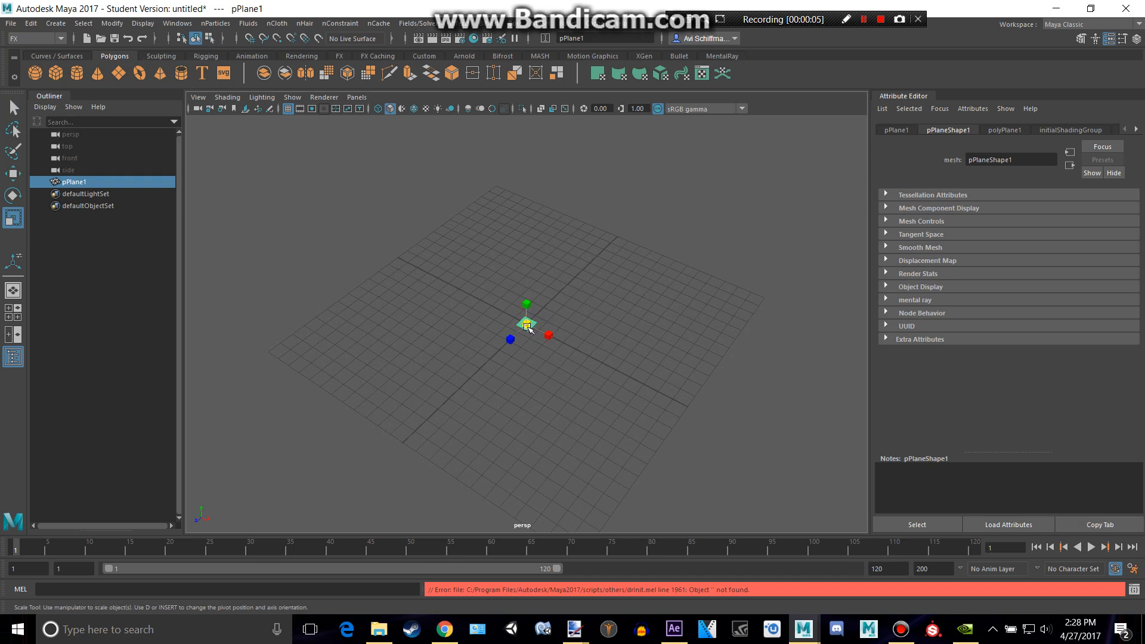
Add a polygon cube, scale it to about 3.6 x 1.37 x 2.2, and raise it onto the plane
click(290, 108)
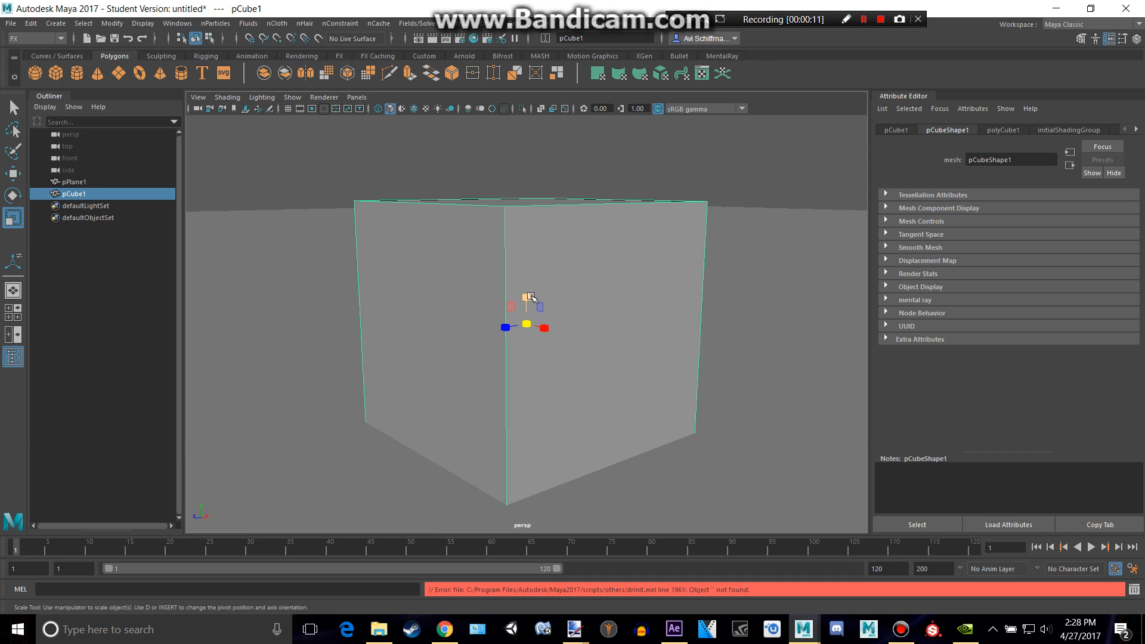
drag(543, 328, 630, 339)
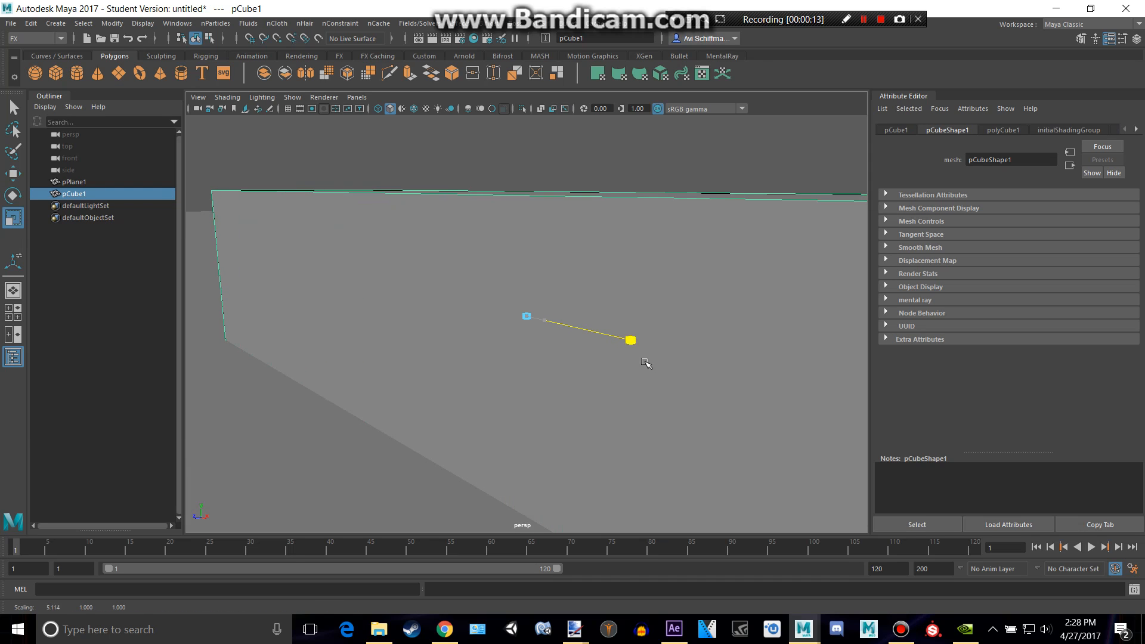
drag(630, 340, 471, 333)
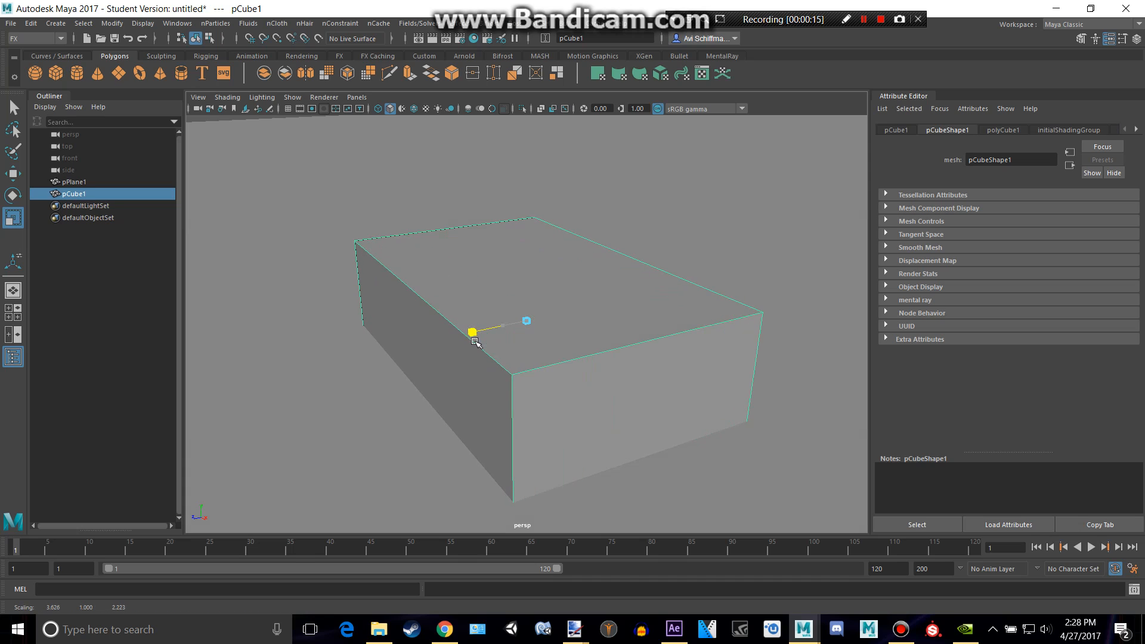
drag(472, 332, 527, 251)
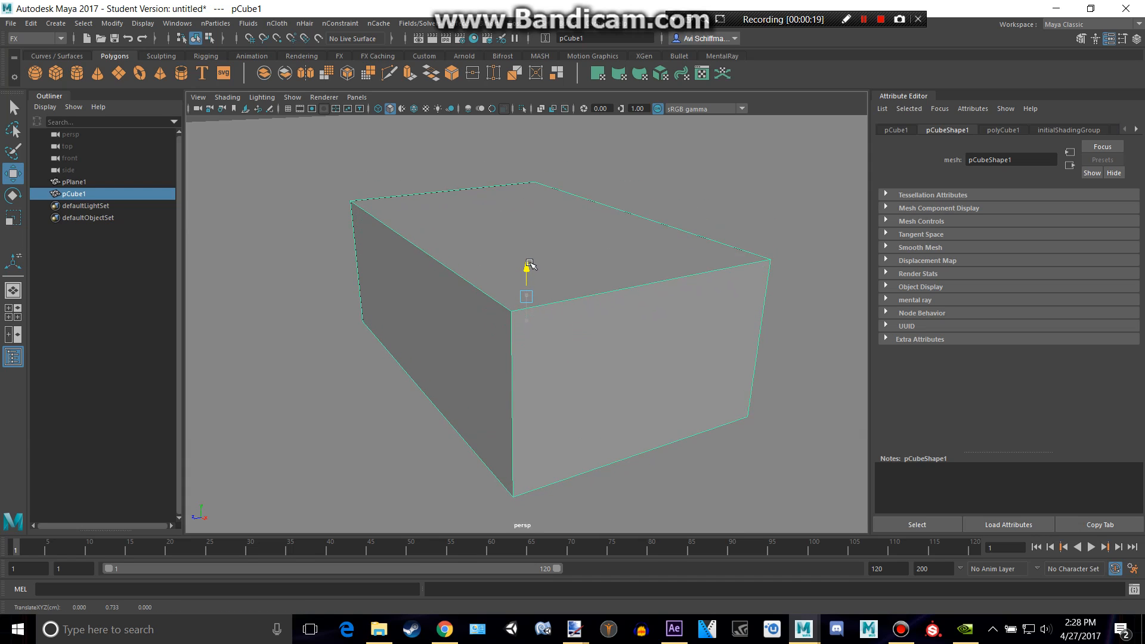
key(space)
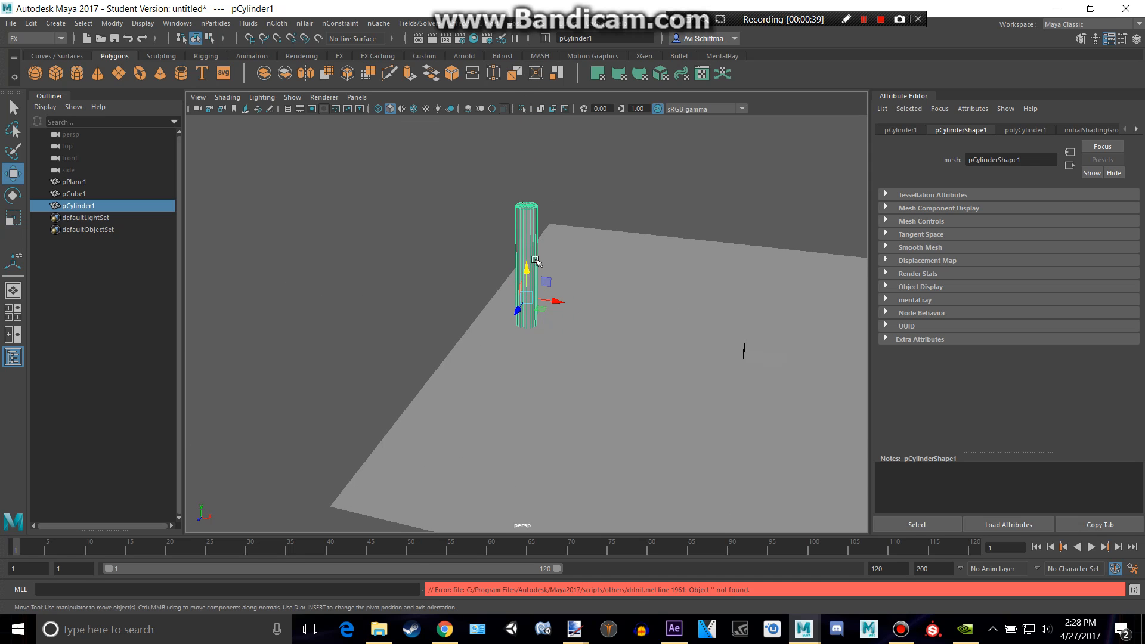
Move the tall thin cylinder into position on the plane
drag(537, 261, 596, 215)
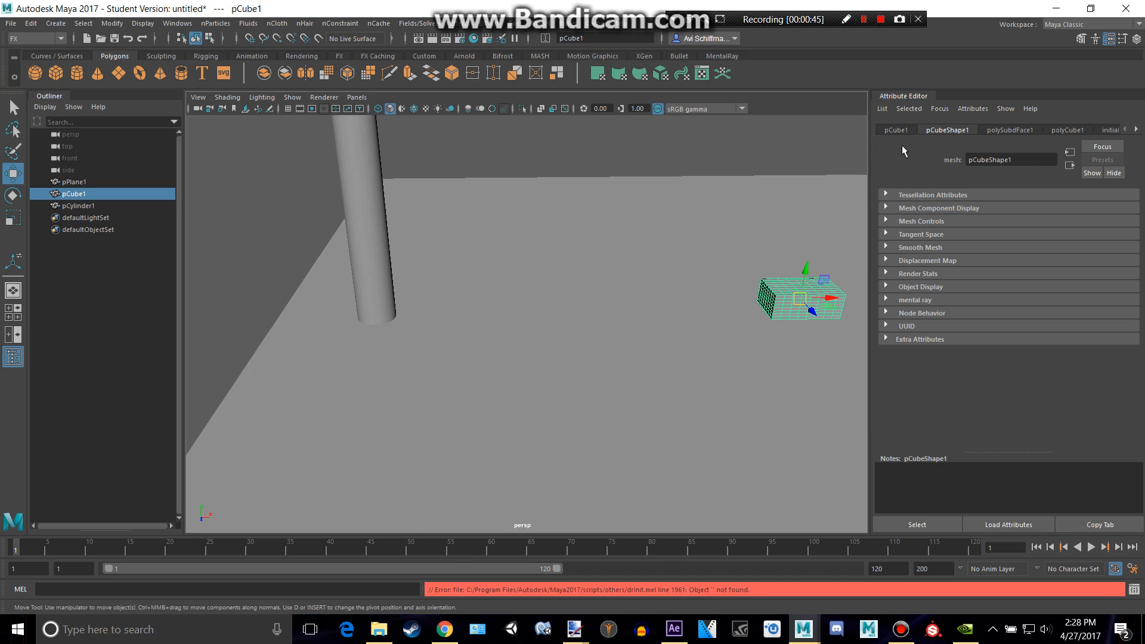
Slide pCube1 along X to about -3.19, near the cylinder
click(895, 130)
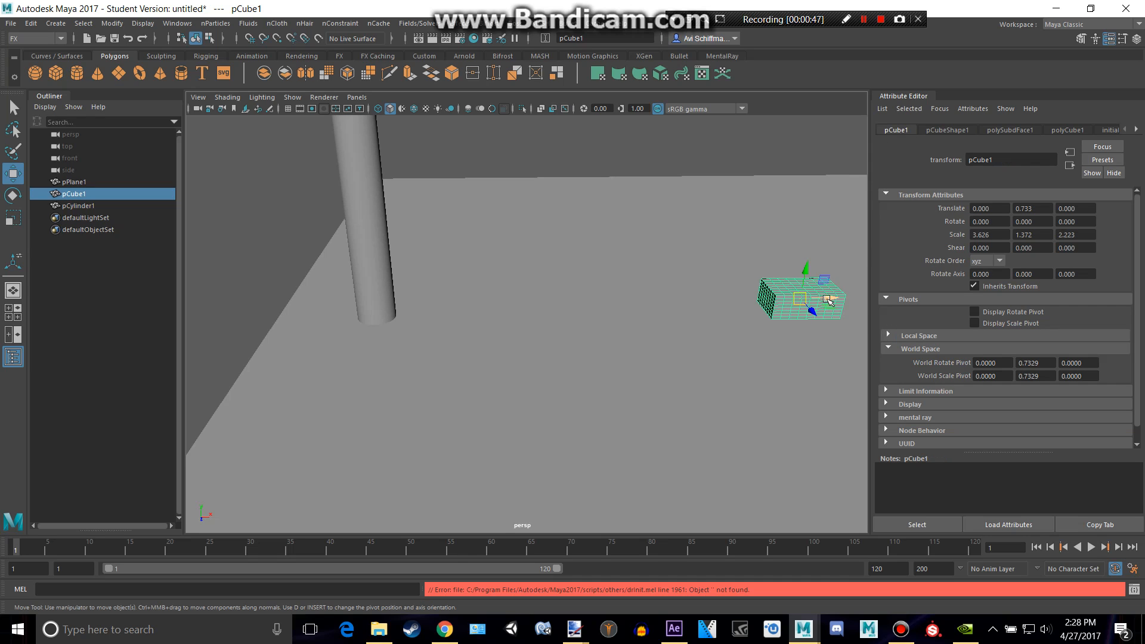
drag(818, 296, 690, 293)
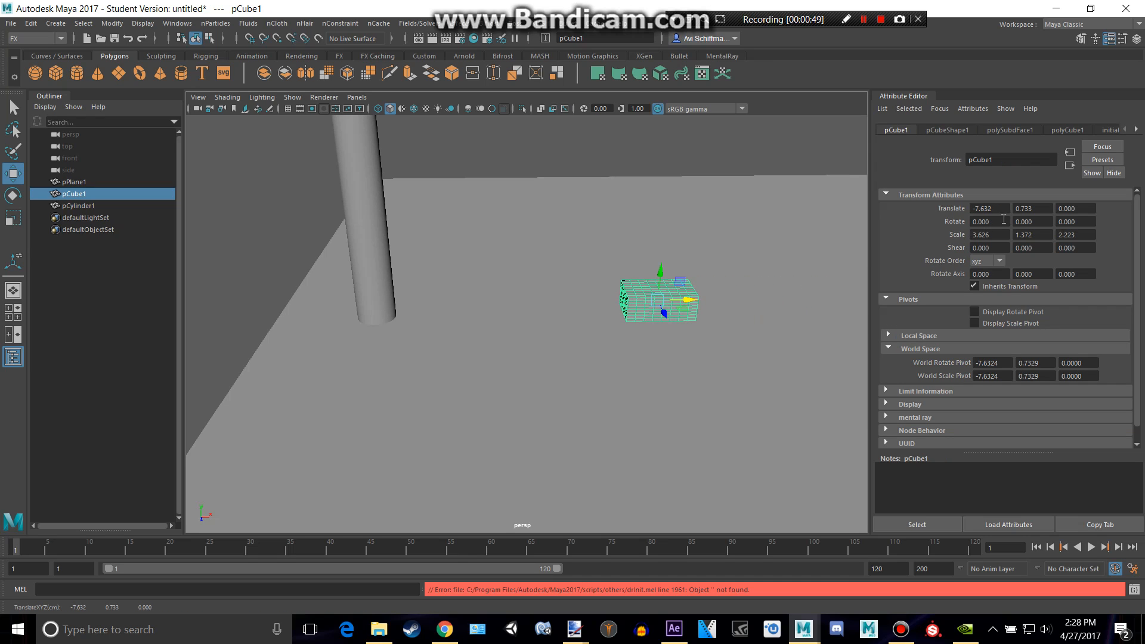
drag(689, 289, 787, 297)
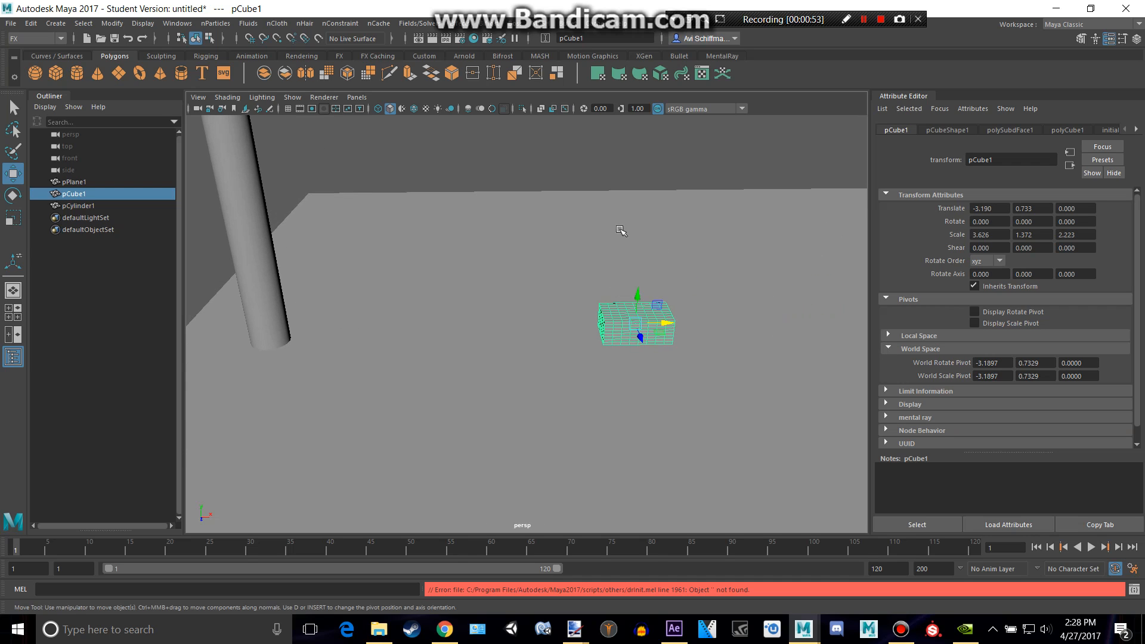
mouse_move(256, 30)
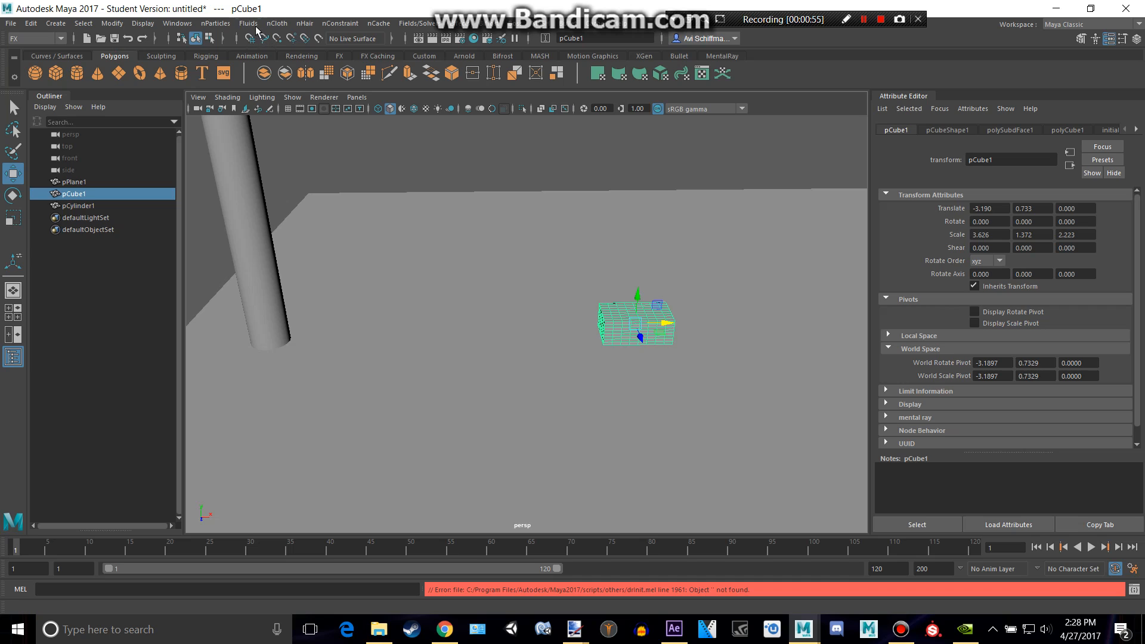
Convert the box to nCloth, then play and stop a test simulation of the collisions
click(276, 23)
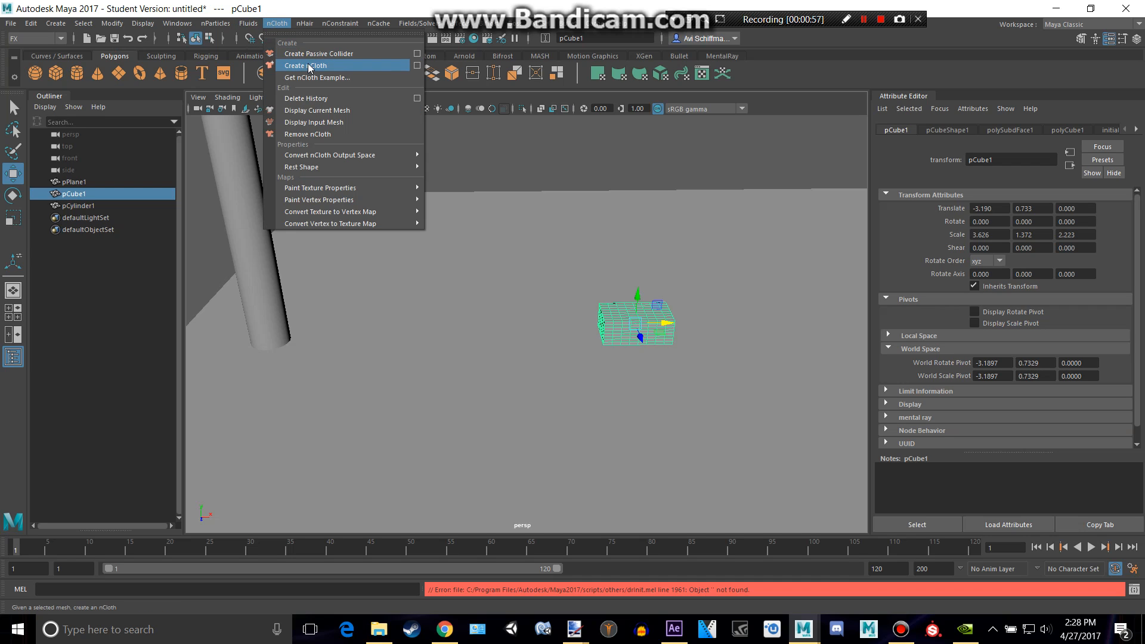
click(306, 65)
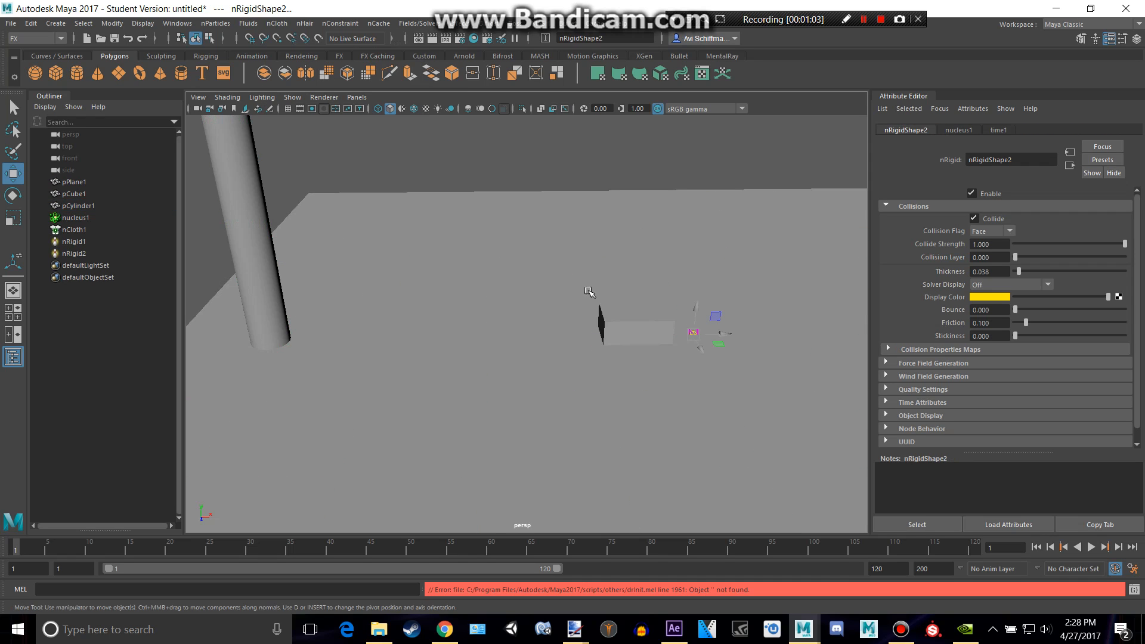
click(1091, 546)
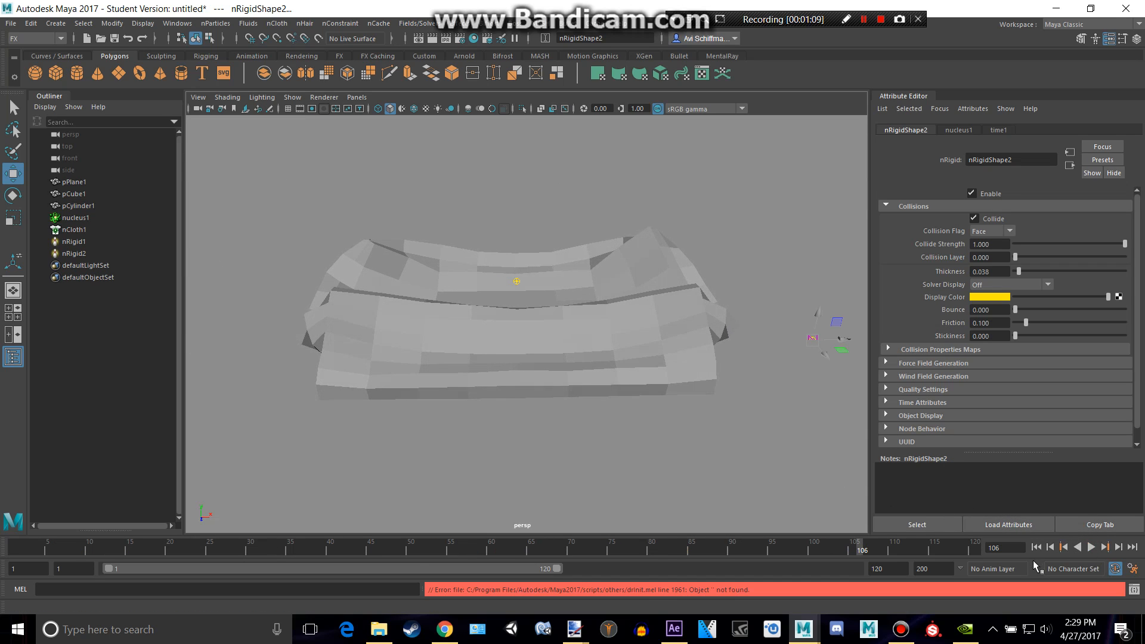
click(72, 194)
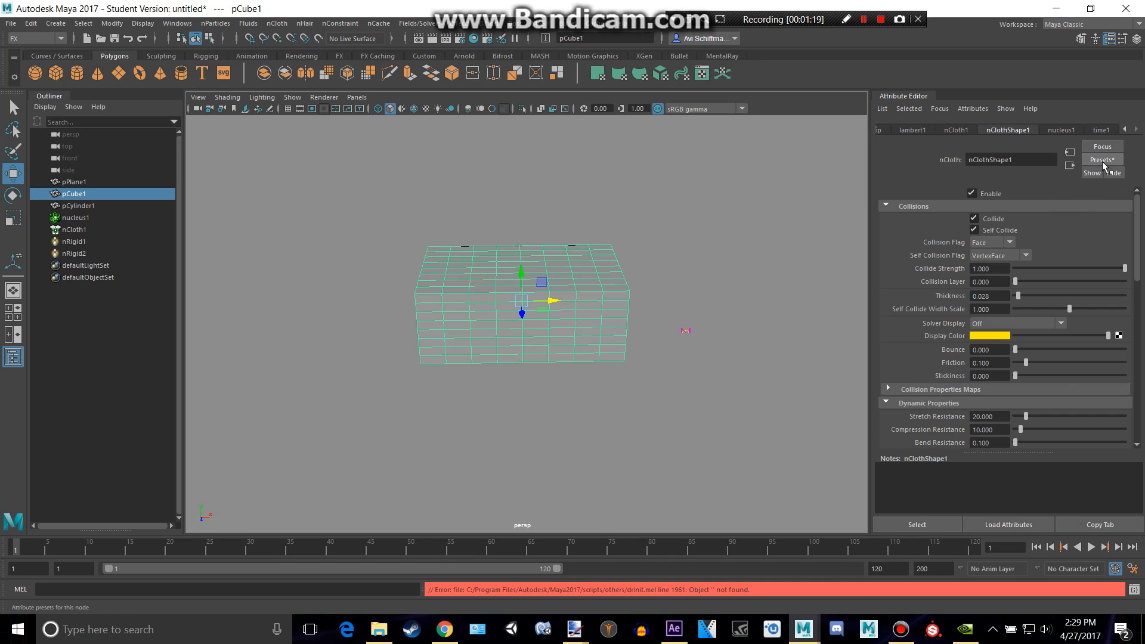
Apply the softSheetMetal nCloth preset and lower the box slightly toward the plane
click(1101, 160)
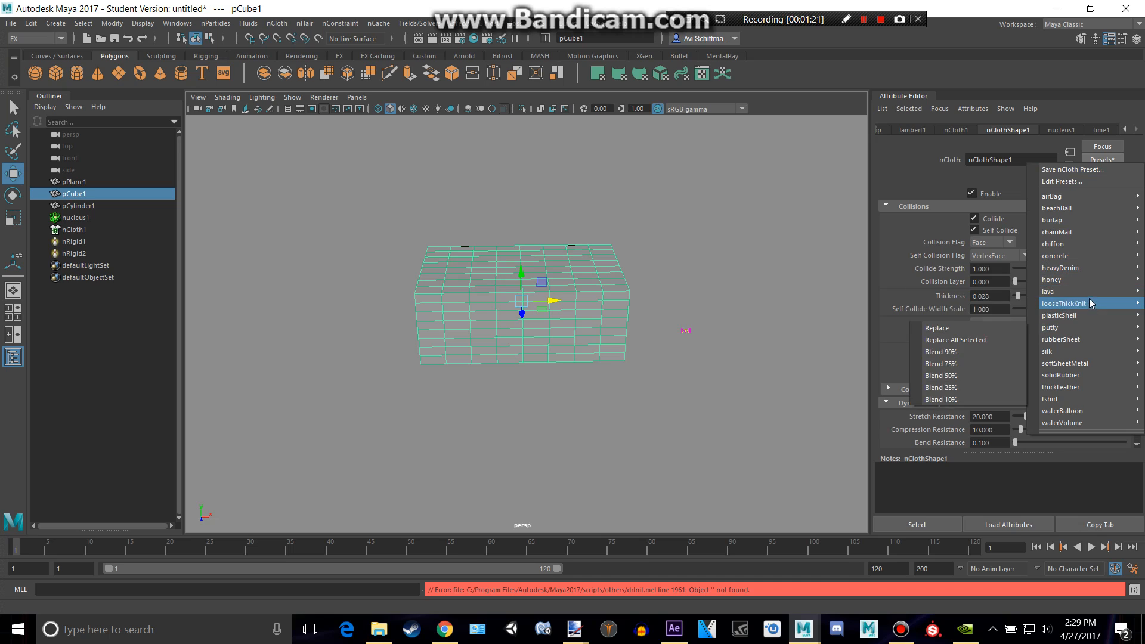
mouse_move(1060, 375)
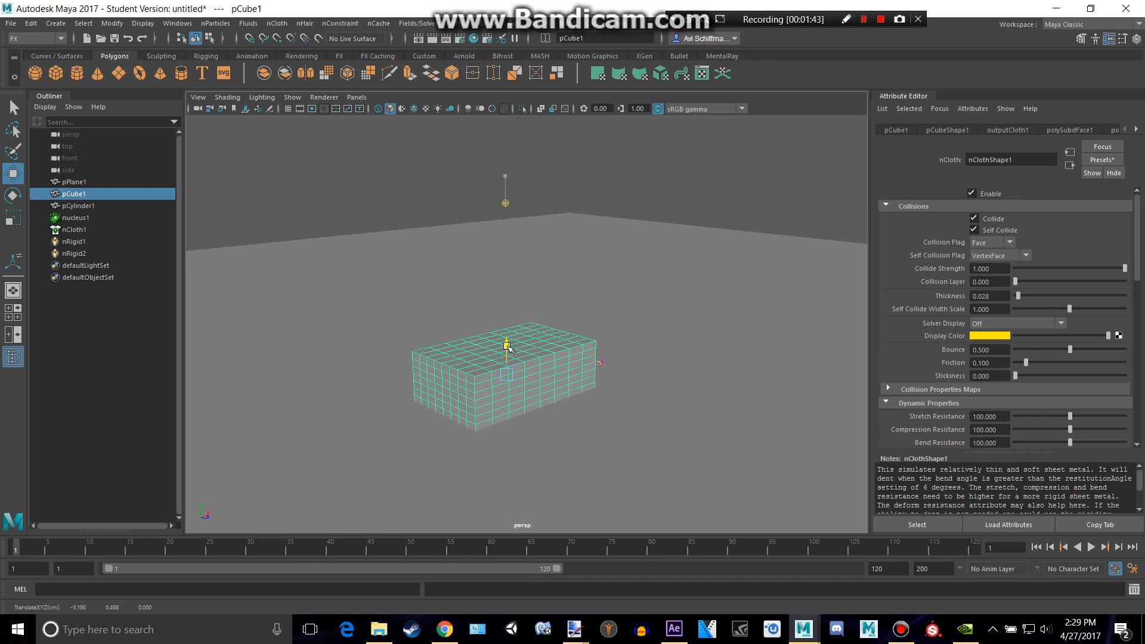
drag(508, 347, 508, 338)
text(700)
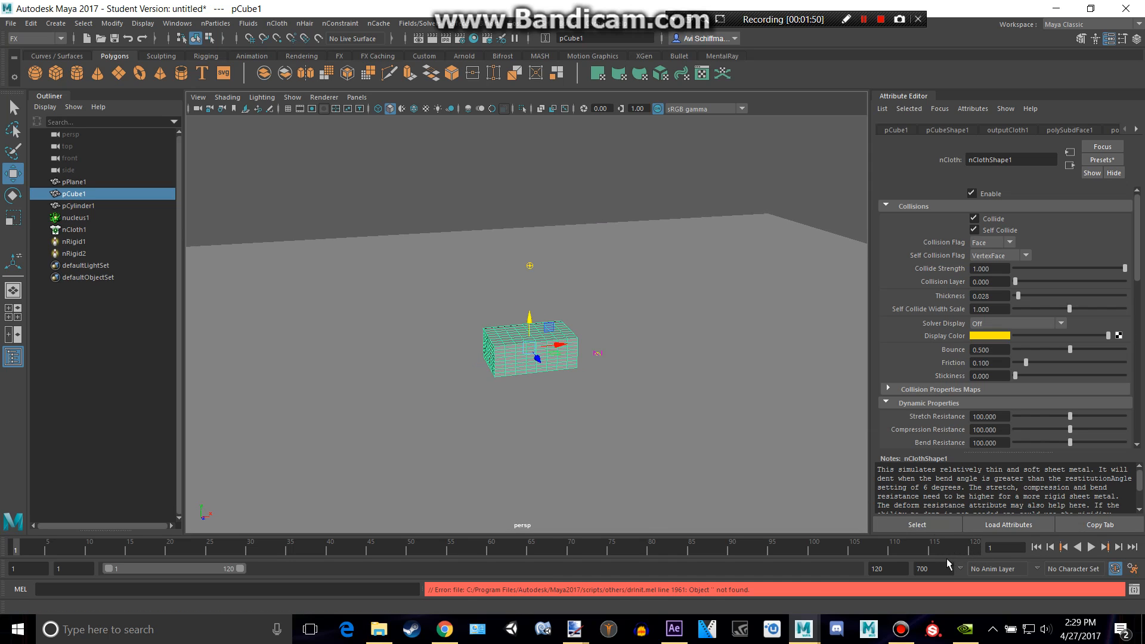
Set the playback range end to frame 700
click(884, 569)
text(700)
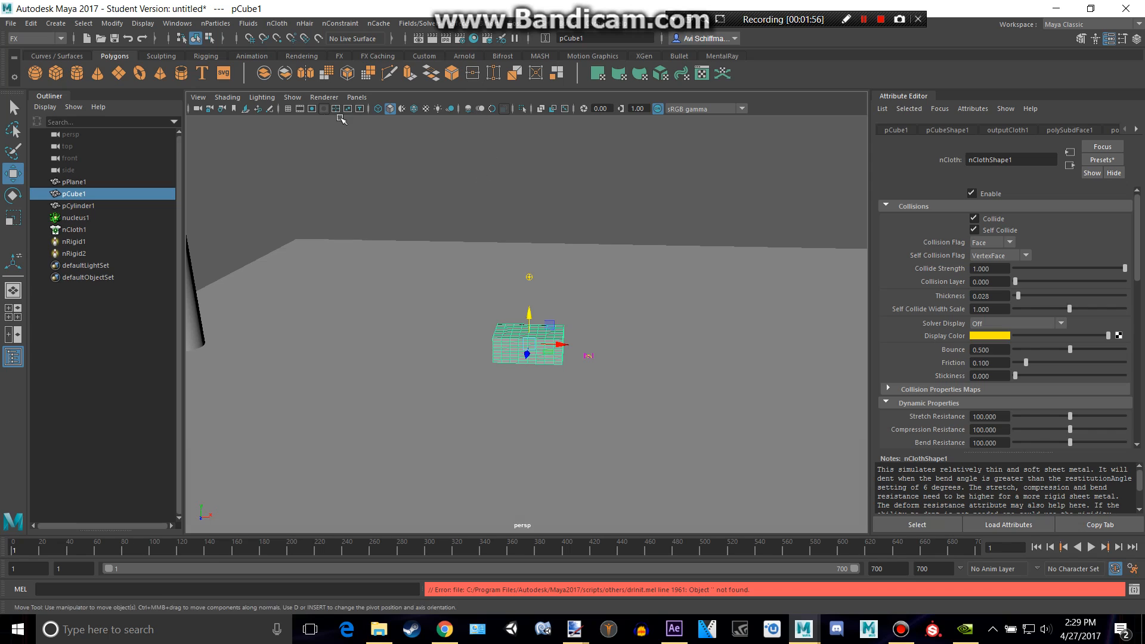
click(416, 23)
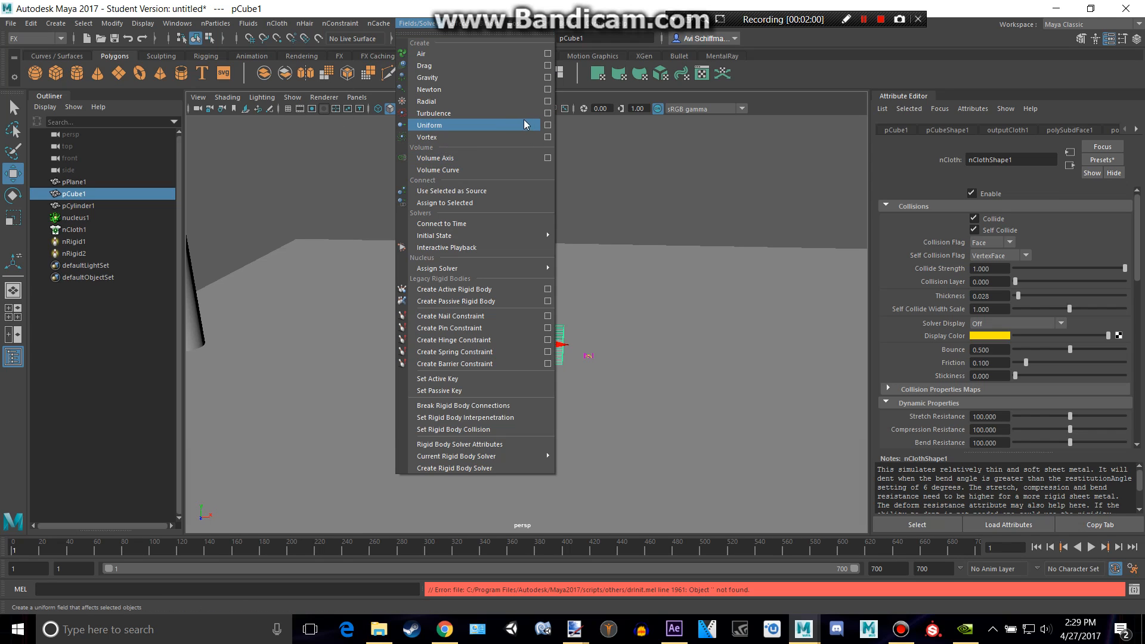
Create a uniform field named Move with magnitude 500 and X direction -50
click(547, 124)
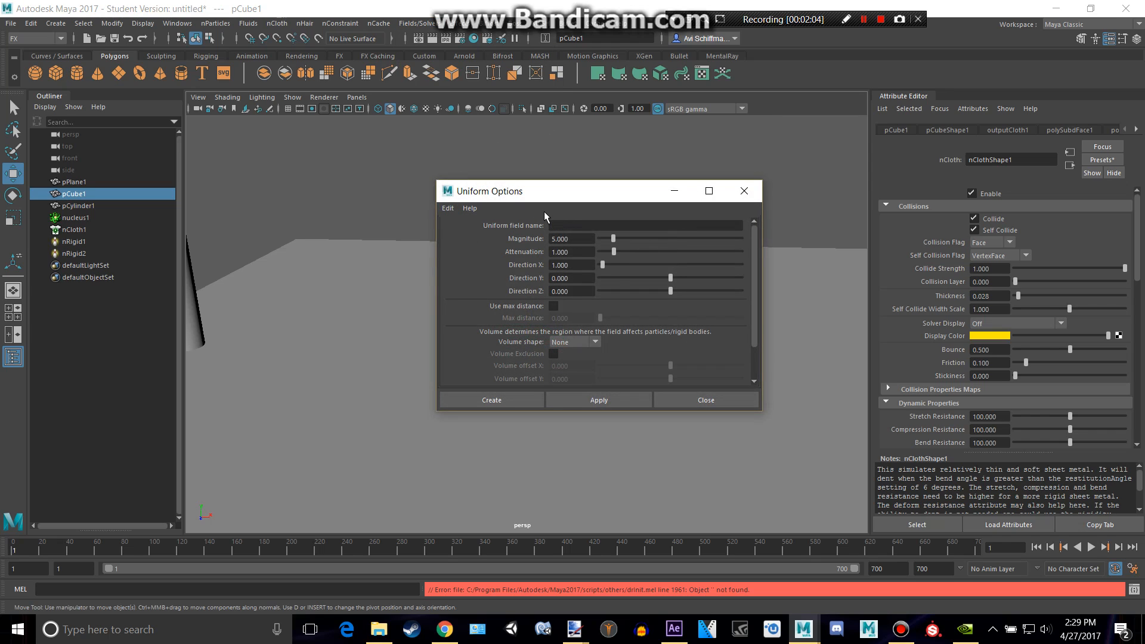
text(Move)
text(500.000)
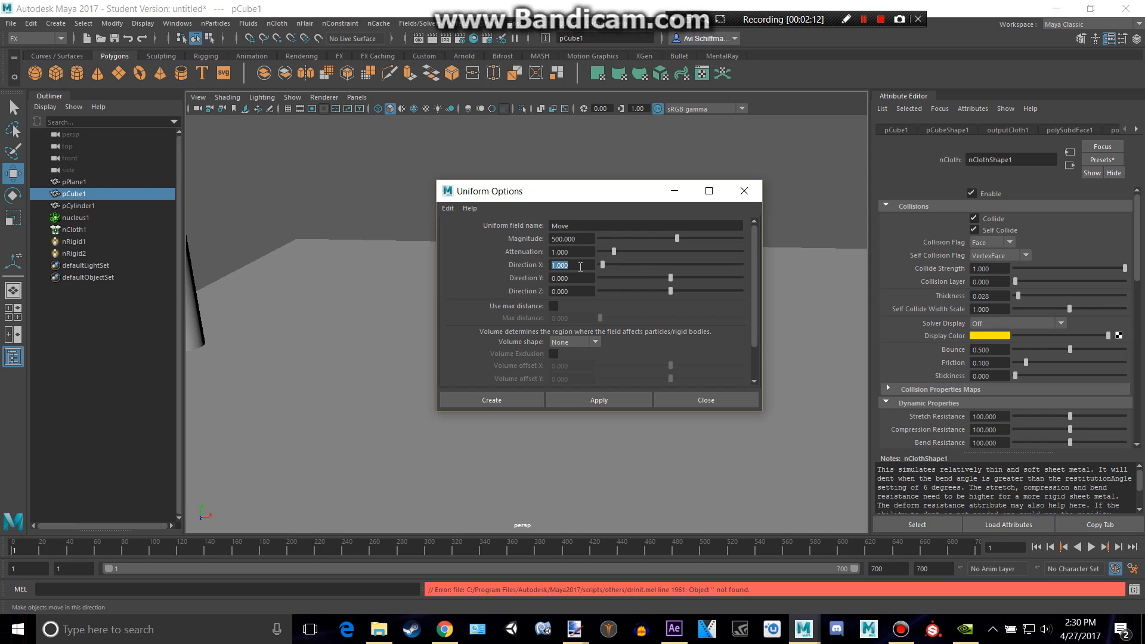
text(-50.000)
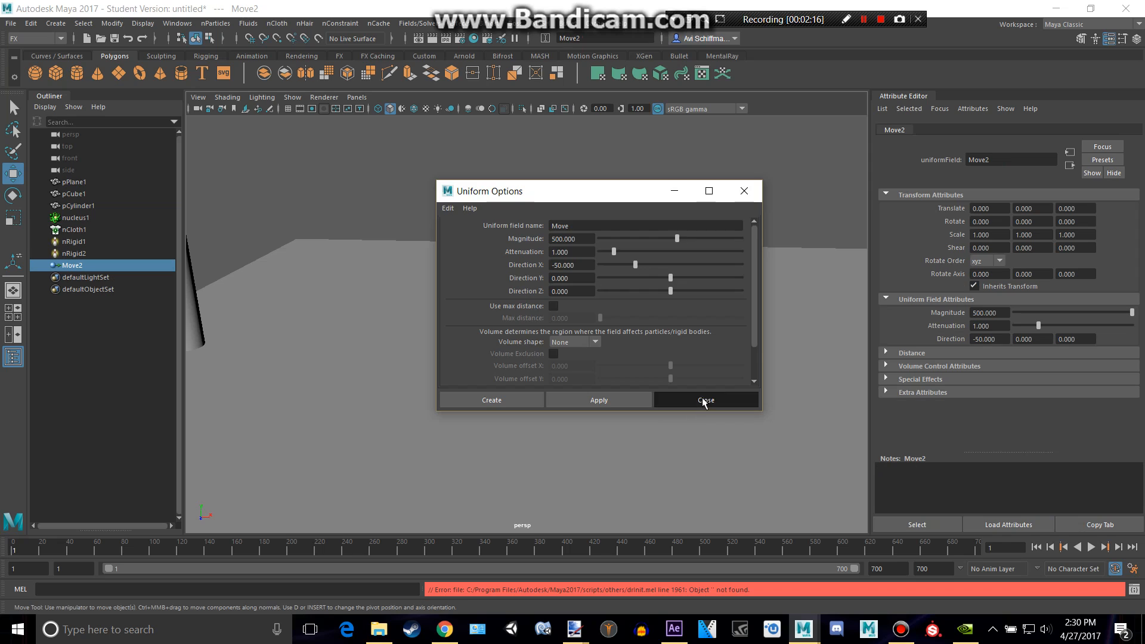
click(706, 400)
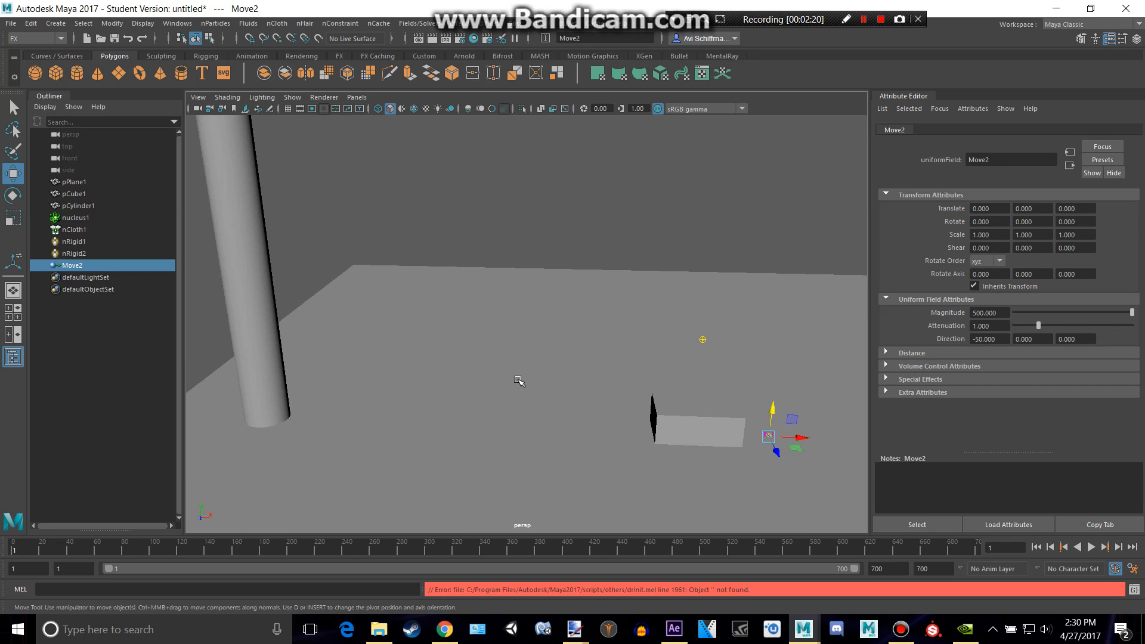
Play the simulation until the box crumples, then stop and orbit to inspect it
click(1092, 546)
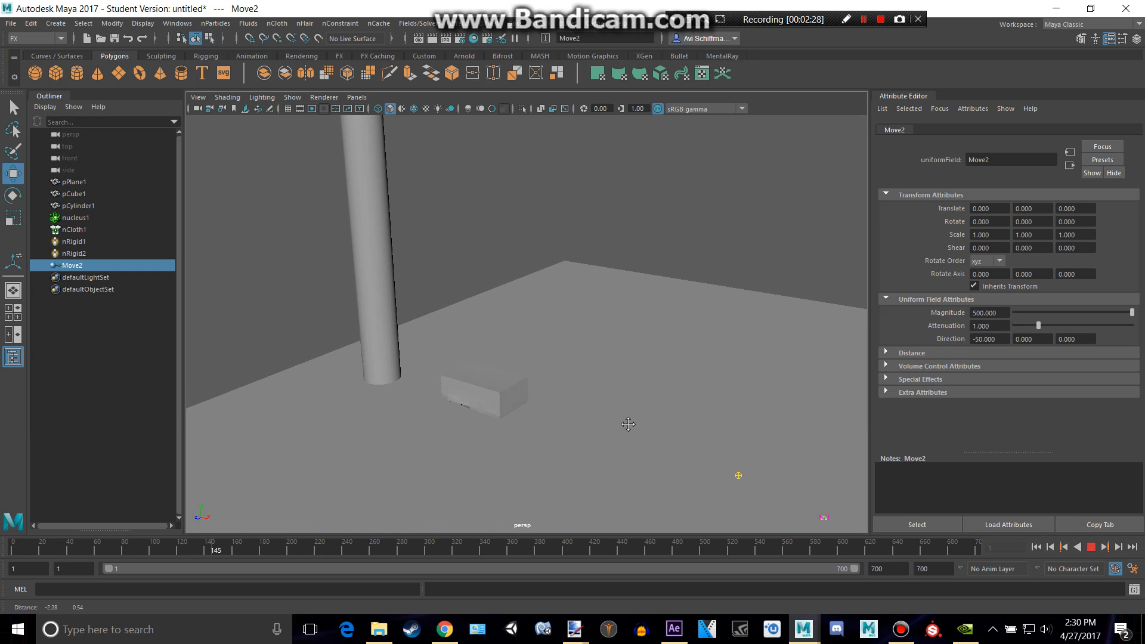
click(1091, 546)
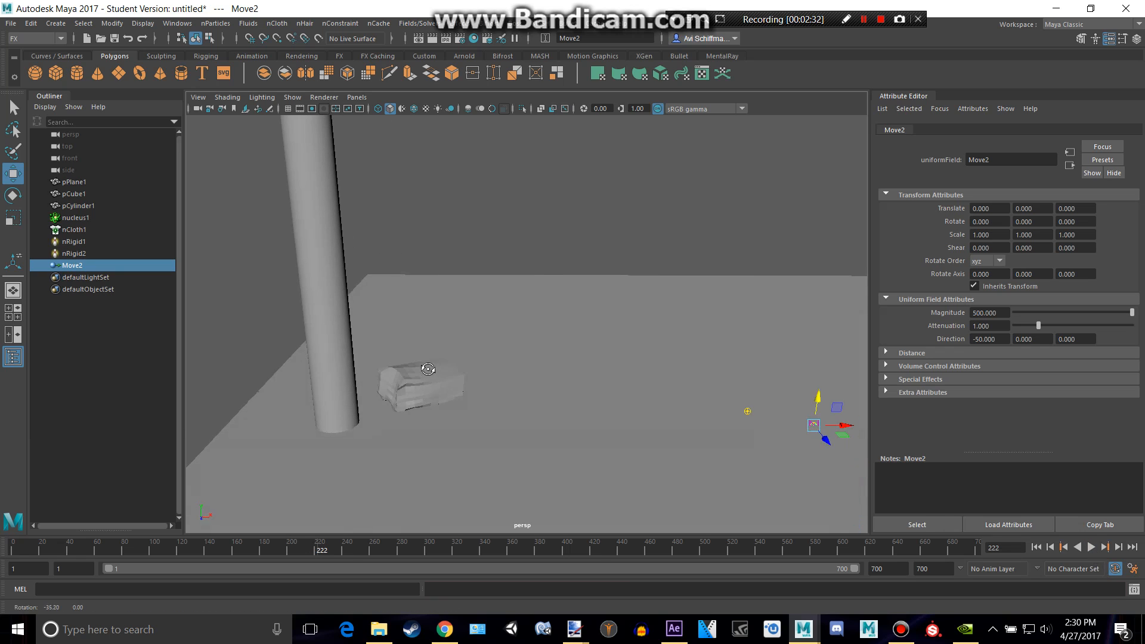
drag(427, 368, 406, 355)
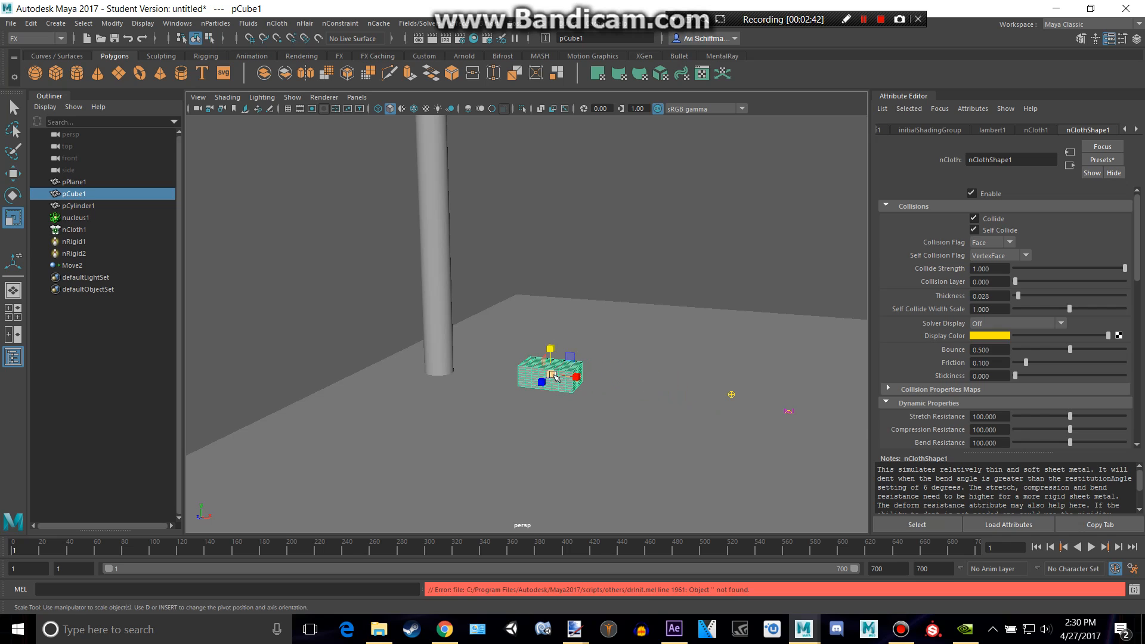
Scale pCube1 into a wide, flat slab and replay the simulation
drag(553, 376, 594, 376)
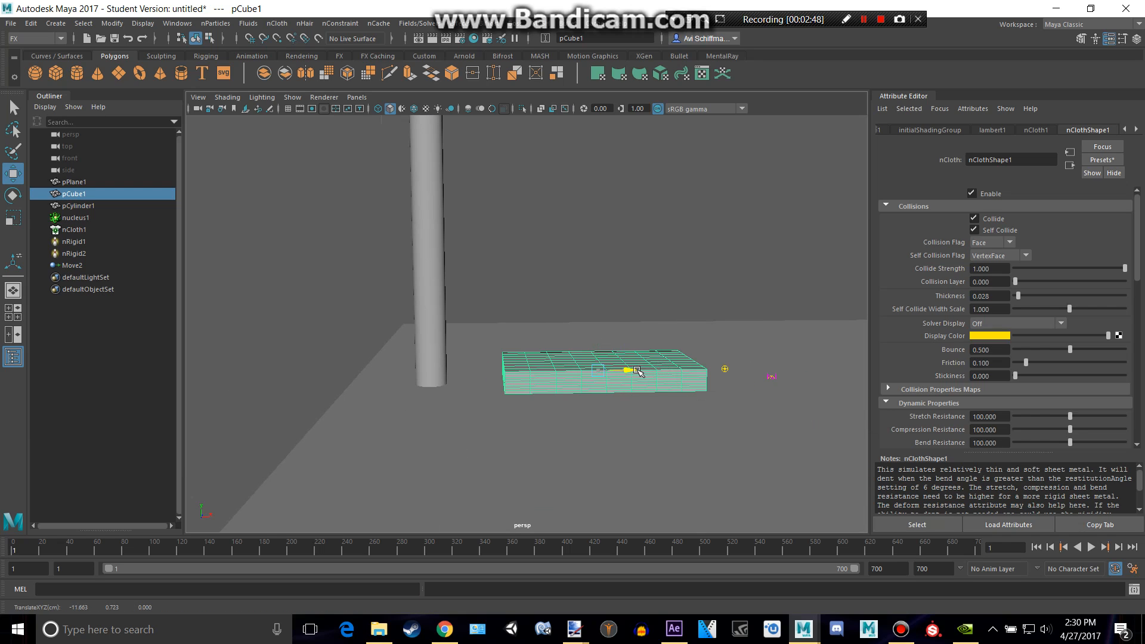
click(1091, 547)
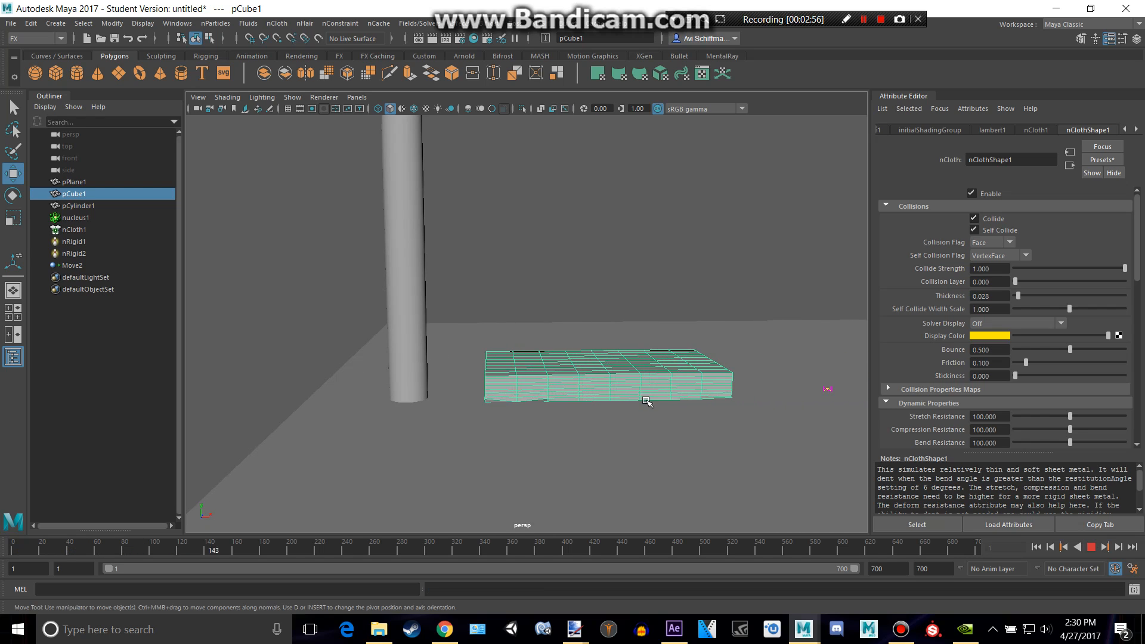
Stop playback at frame 205, then zoom out and orbit around the dented slab
click(1093, 546)
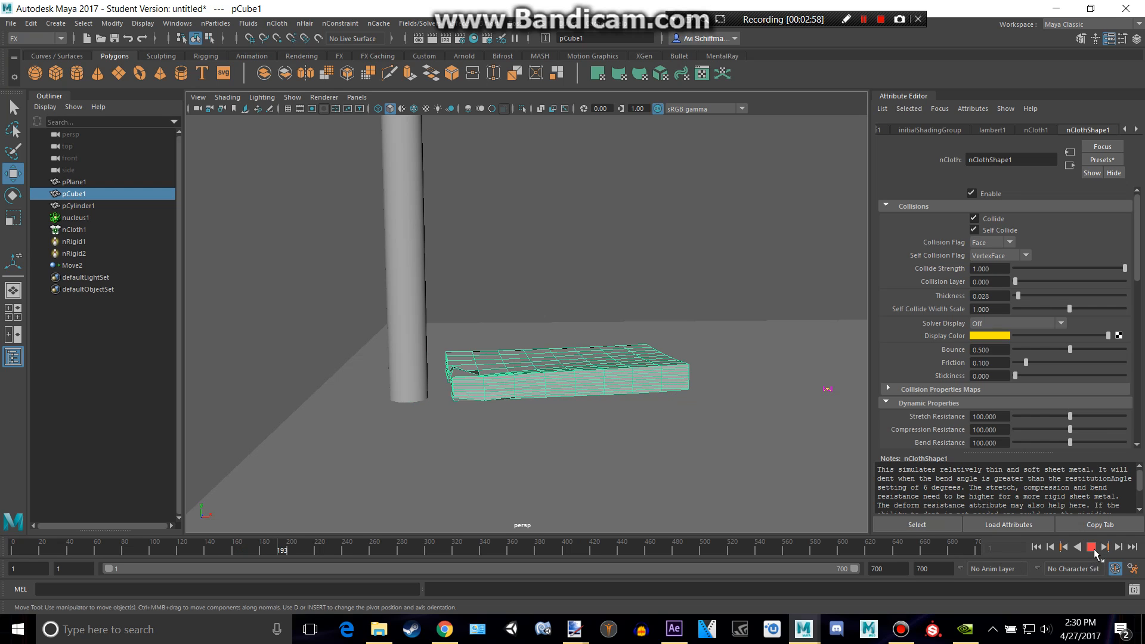
click(1090, 546)
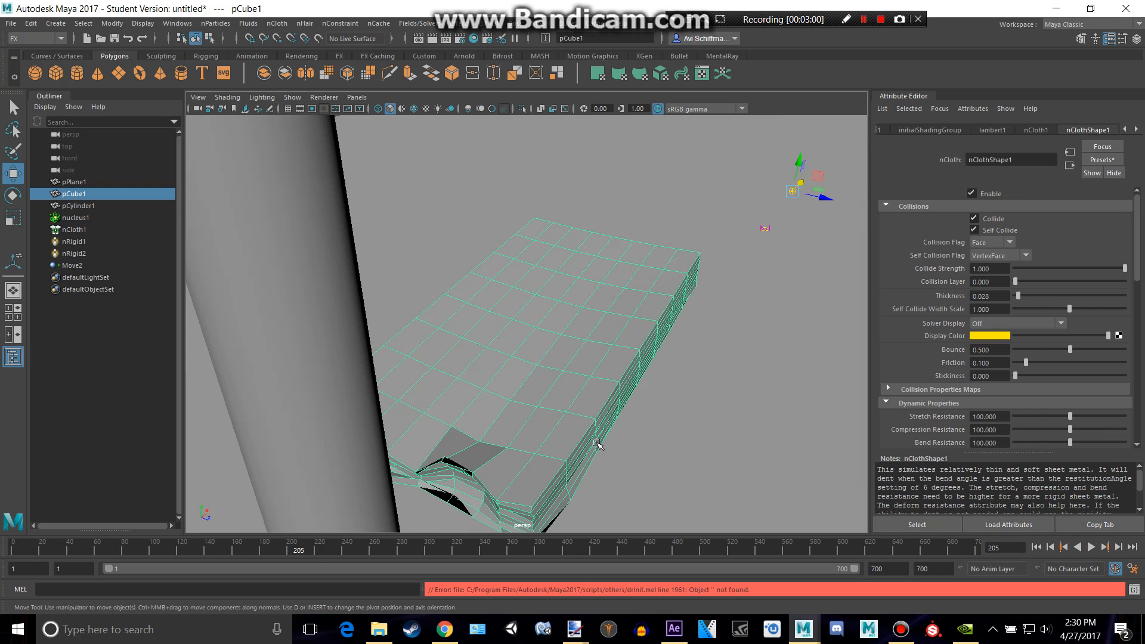
drag(597, 443, 453, 414)
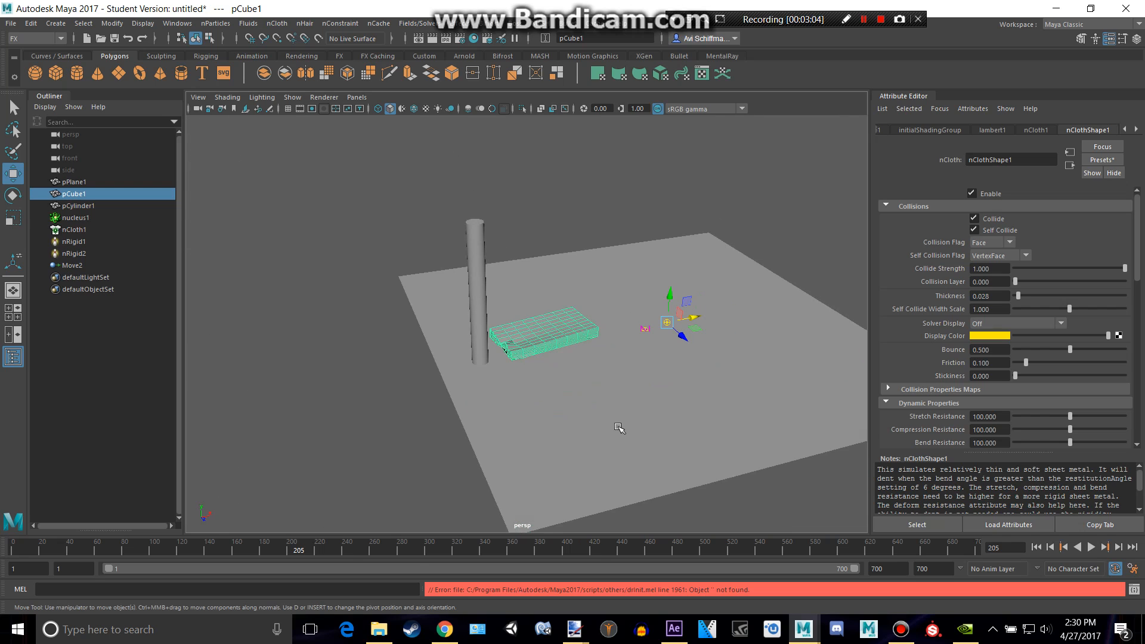
drag(621, 428, 208, 395)
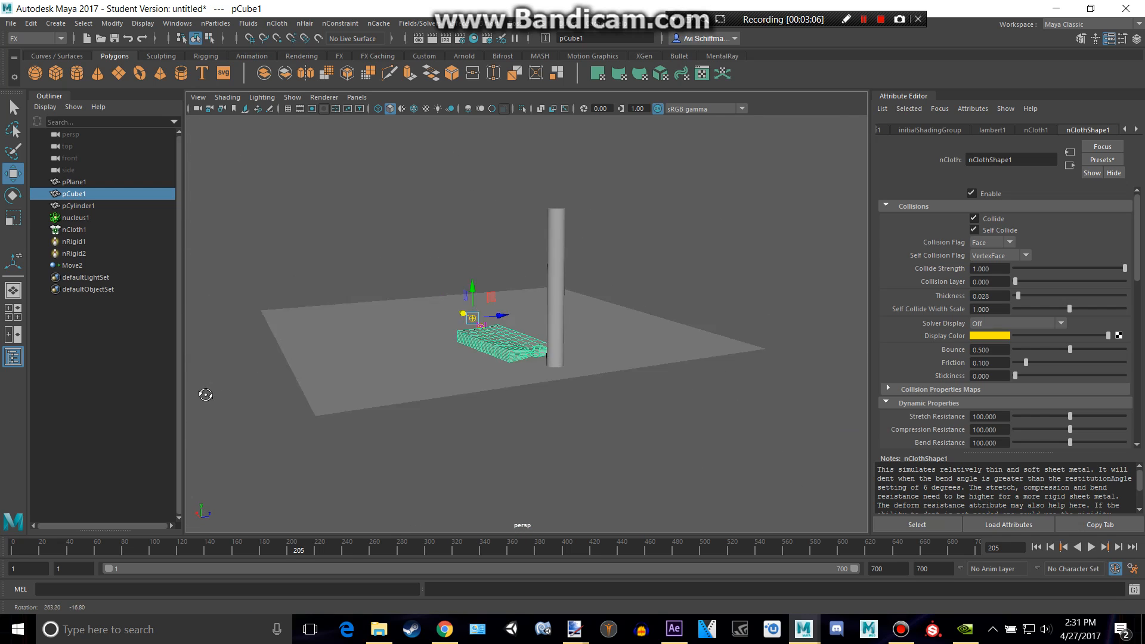